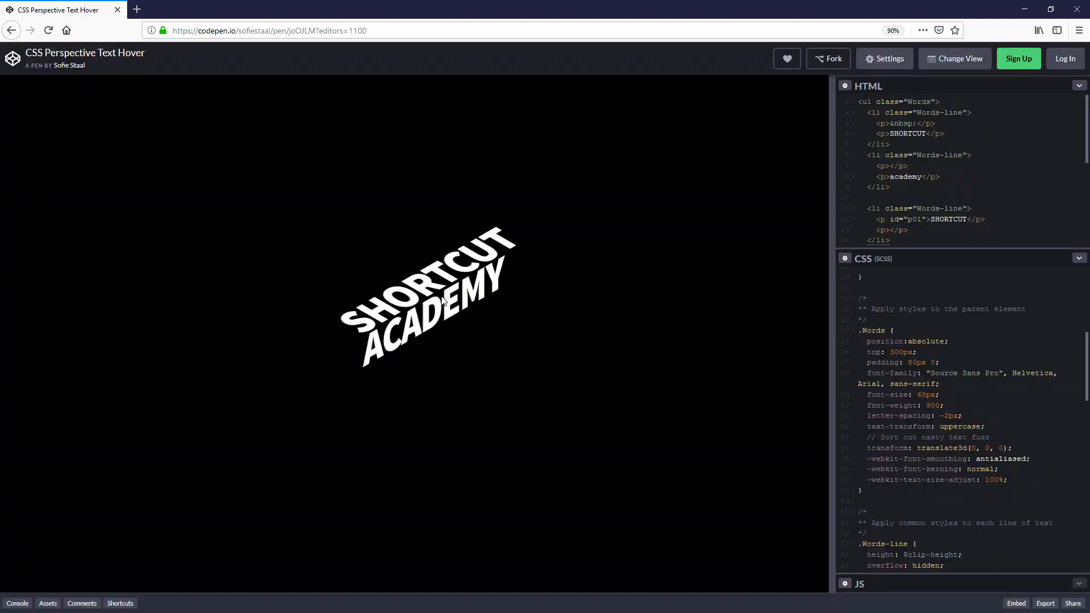
{"action": "mouse_move", "coordinate": [632, 343]}
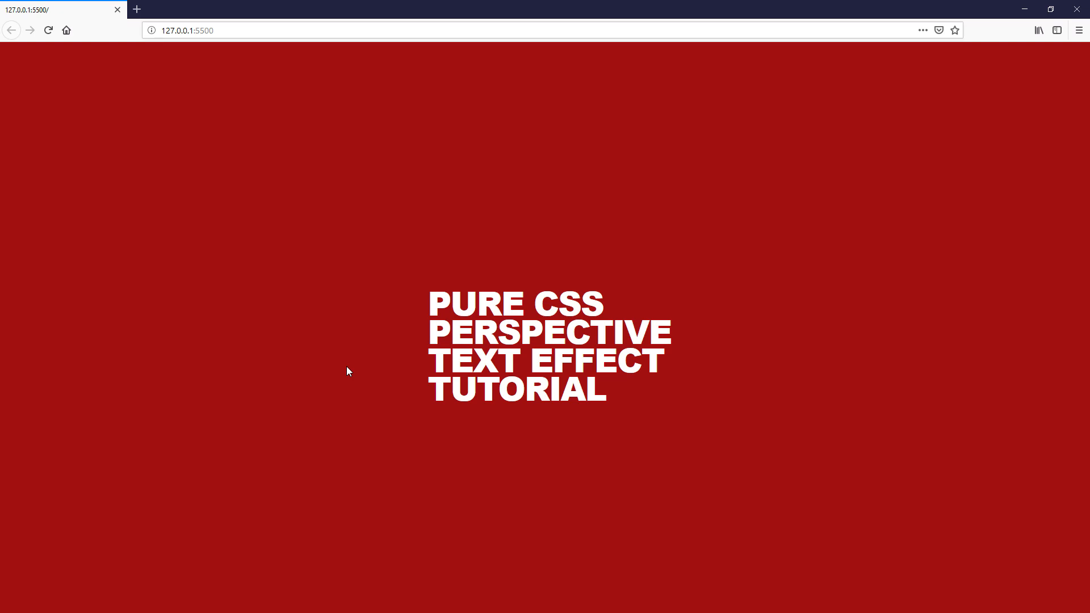
{"action": "mouse_move", "coordinate": [390, 312]}
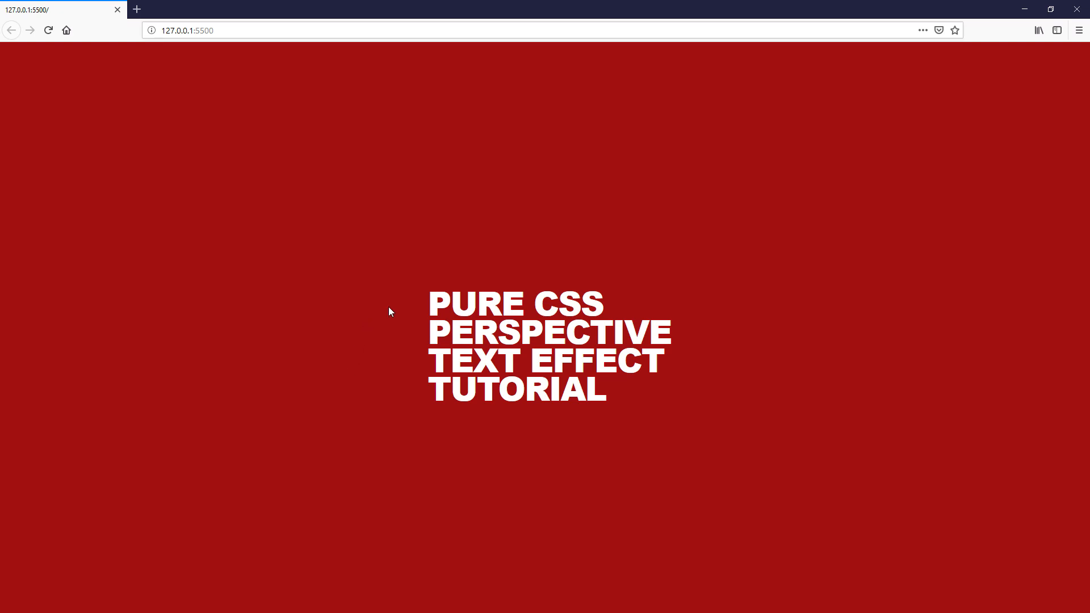
{"action": "mouse_move", "coordinate": [394, 398]}
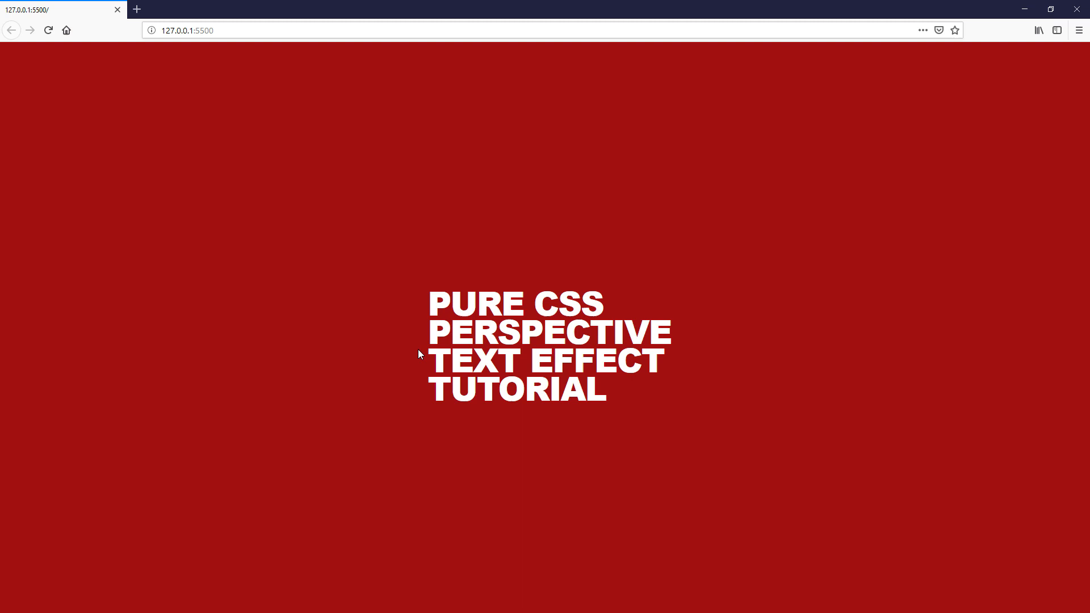
{"action": "mouse_move", "coordinate": [340, 401]}
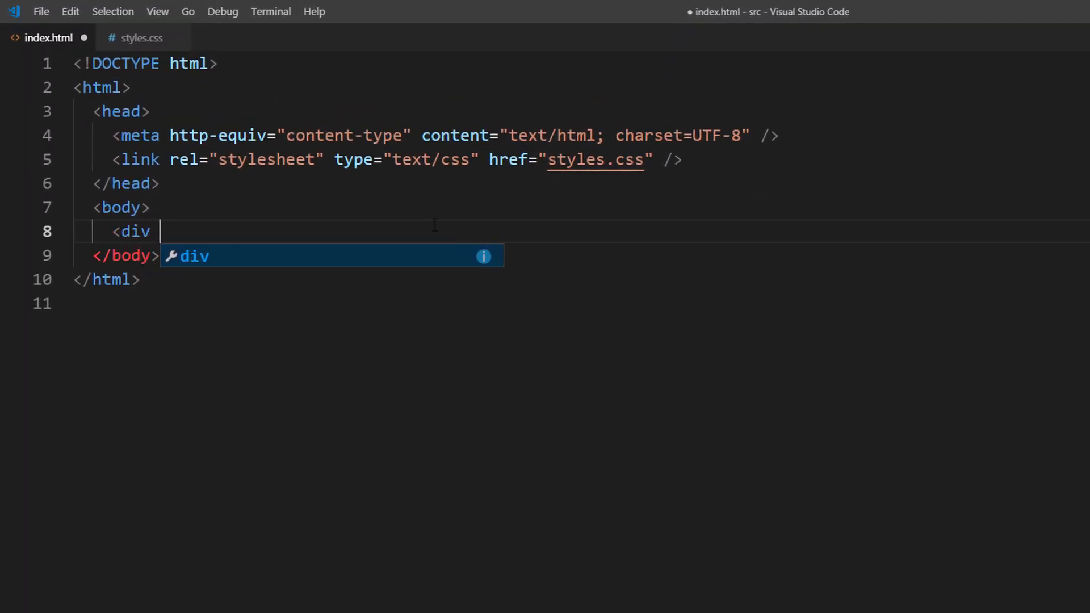
Step: Build a perspective-text div with five perspective-line blocks of paragraphs: Pure CSS, Perspective, Text Effect, Tutorial
{"action": "type", "text": "class=\"per\""}
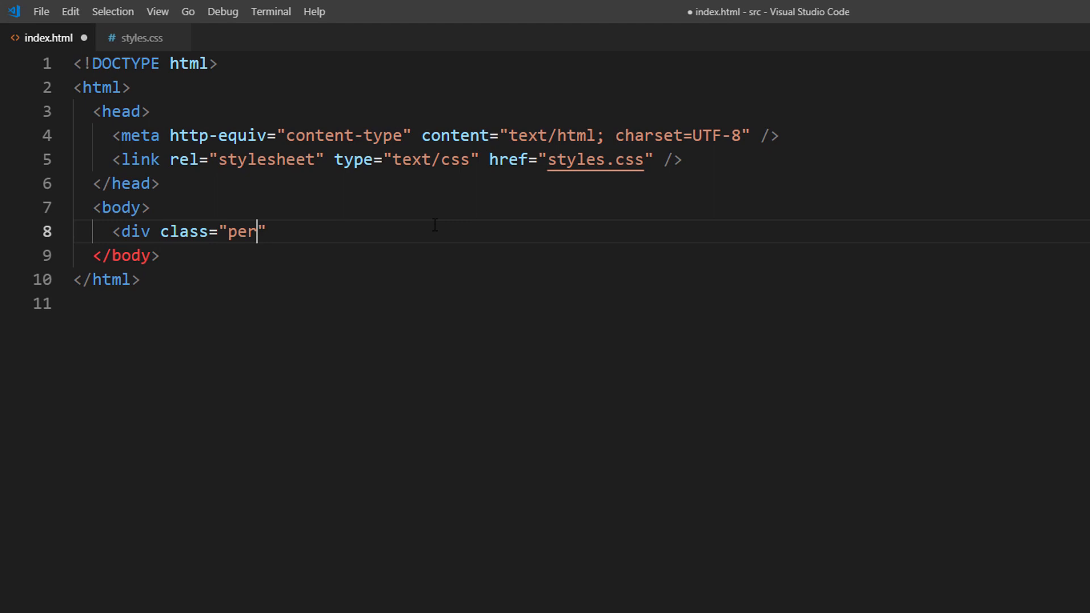
{"action": "type", "text": "spective-text"}
{"action": "type", "text": "<"}
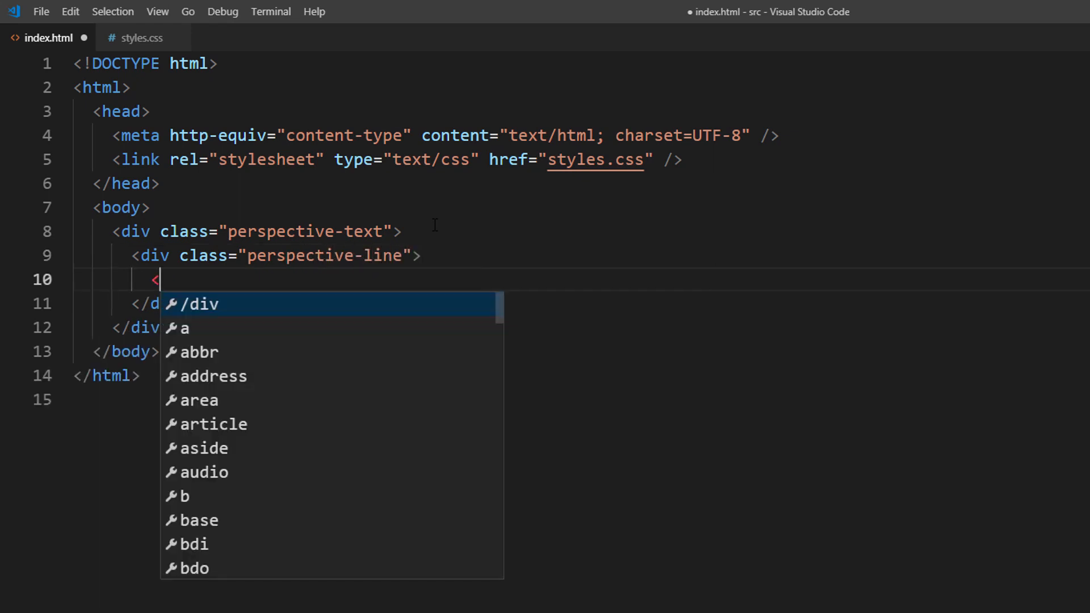
{"action": "type", "text": "p></p>"}
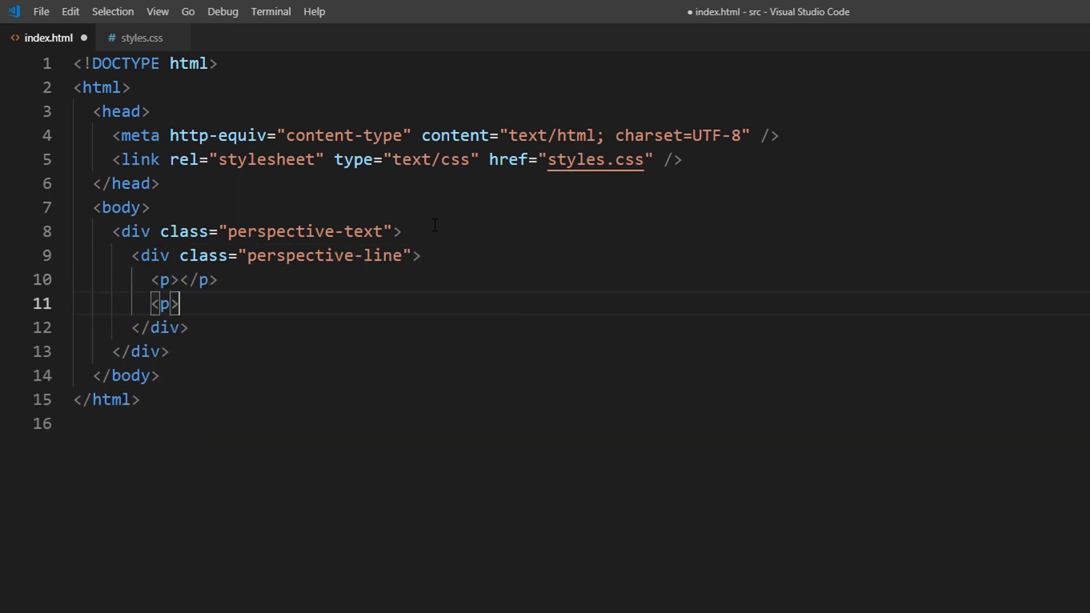
{"action": "type", "text": "Pure CSS</p>"}
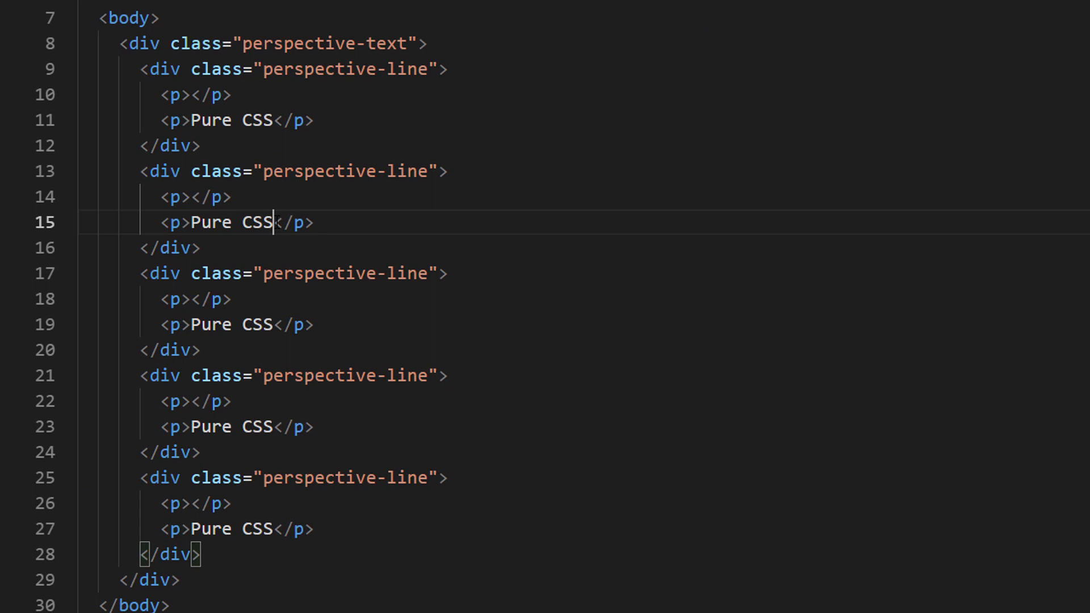
{"action": "type", "text": "Perspective"}
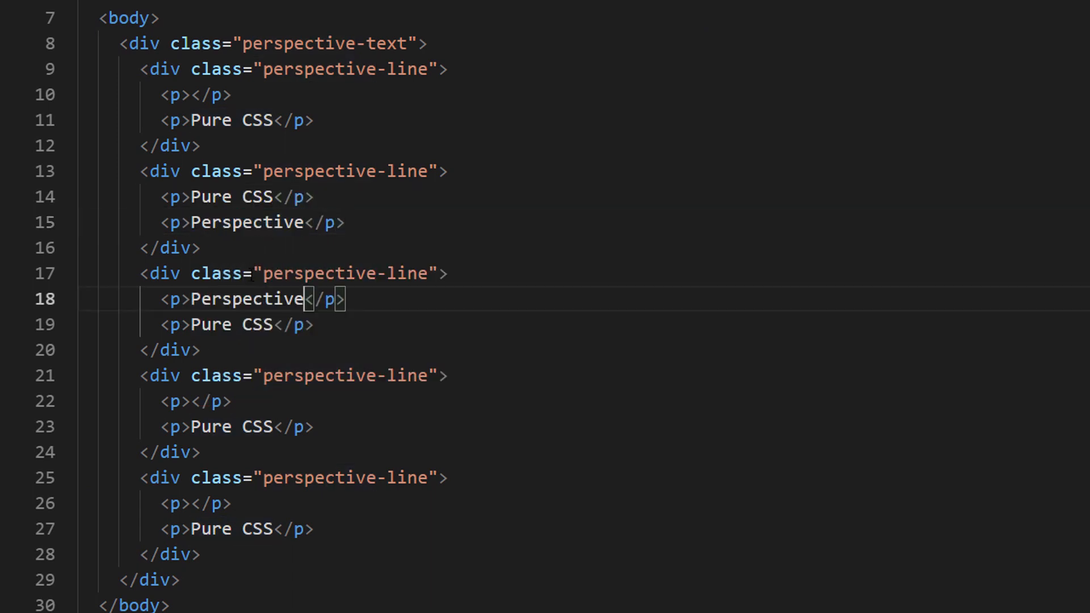
{"action": "type", "text": "Text Effect"}
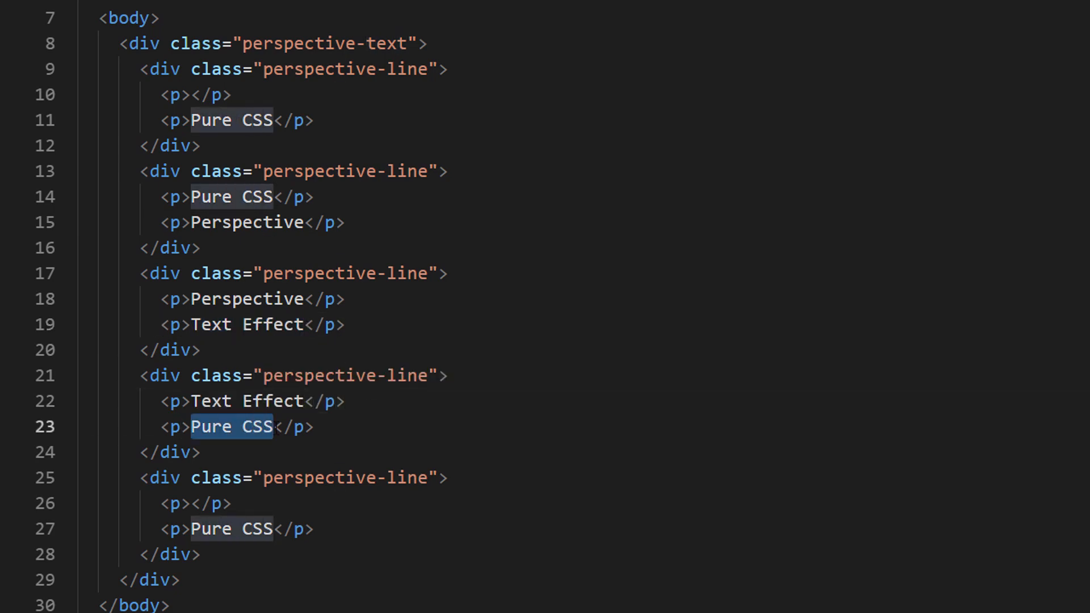
{"action": "type", "text": "Tutorial"}
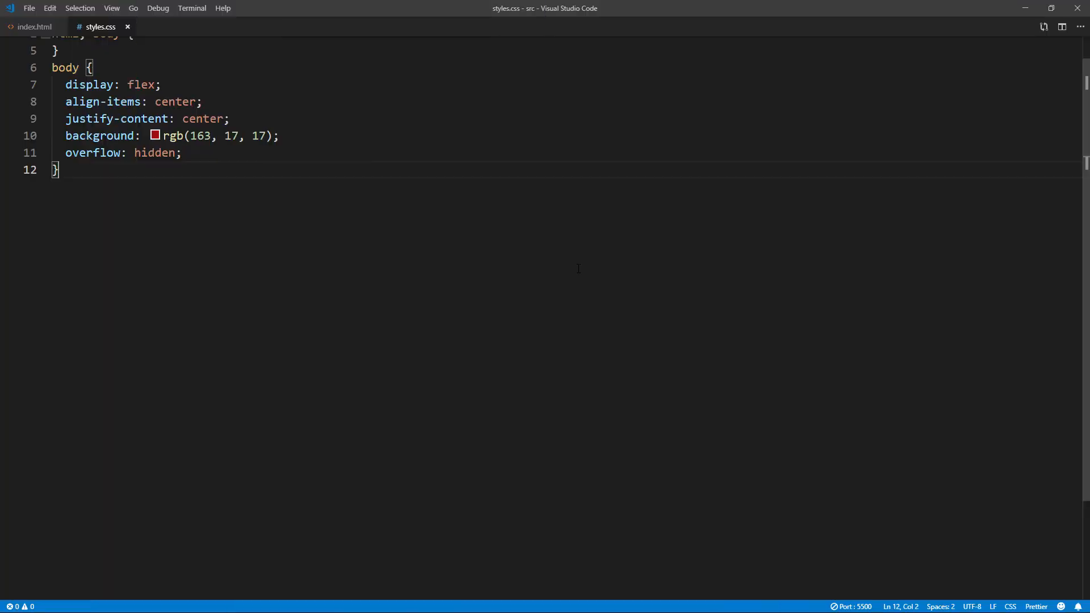
Step: Add a .perspective-text rule with color, font-family, size, weight, letter-spacing and uppercase transform
{"action": "type", "text": ".perspective-text\">"}
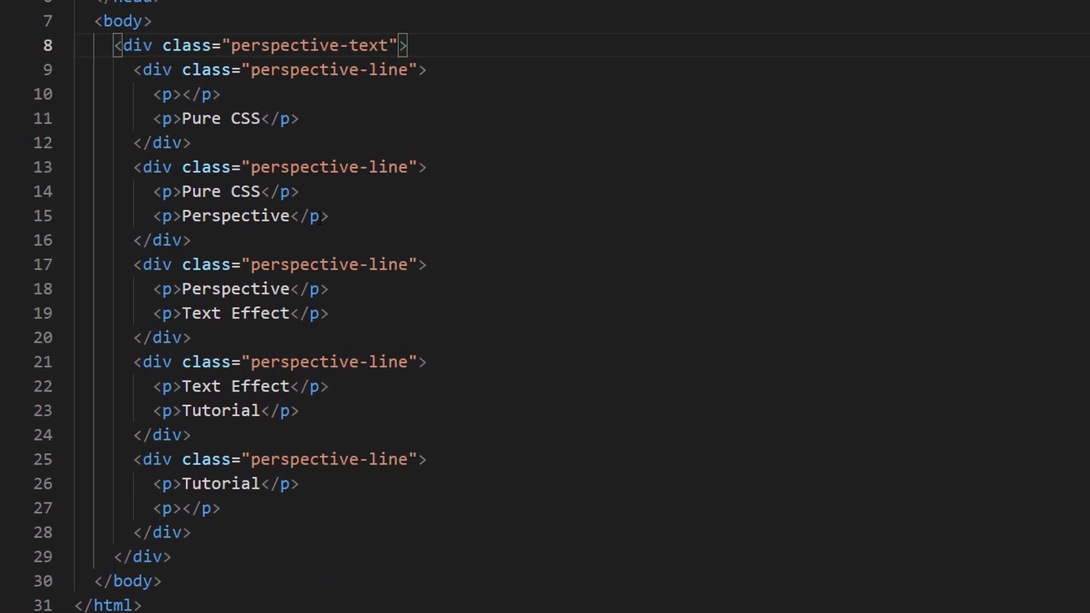
{"action": "double_click", "coordinate": [236, 216]}
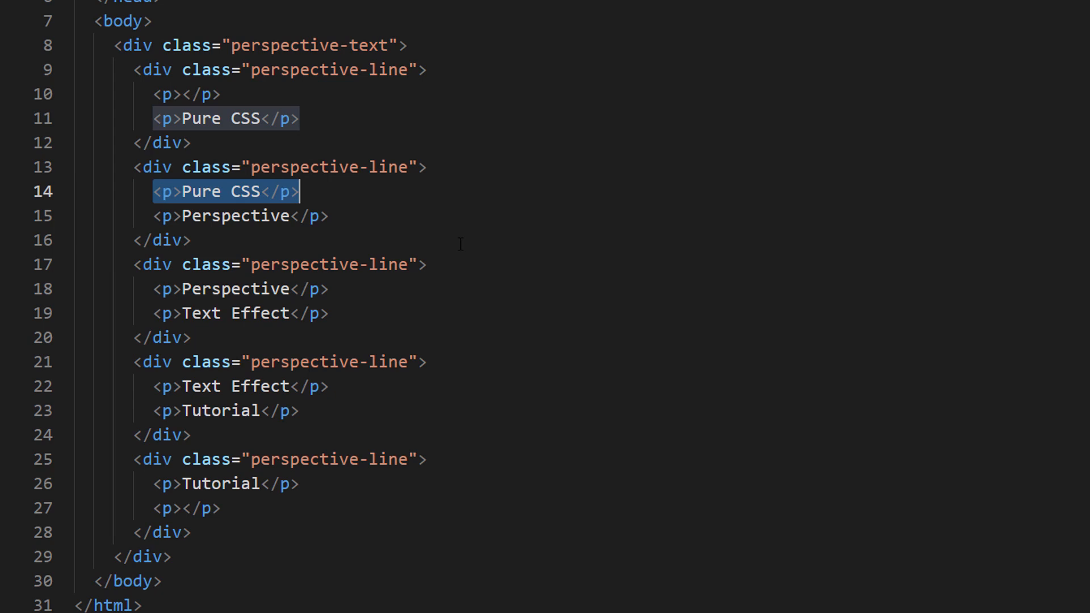
{"action": "left_click", "coordinate": [424, 167]}
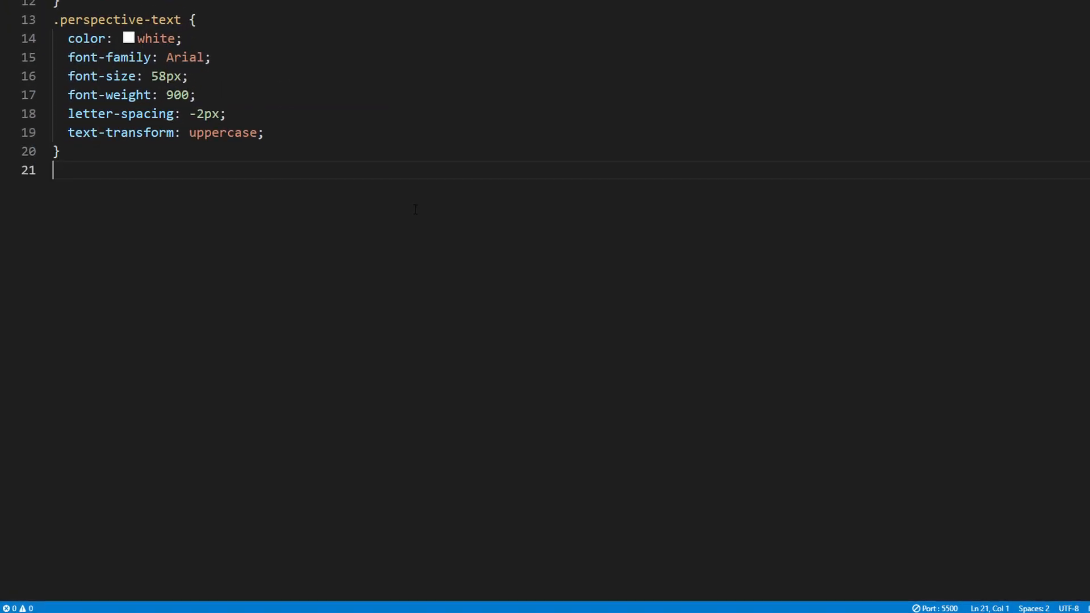
Step: Give .perspective-line 50px height with hidden overflow, and p zero margin with 50px line-height
{"action": "type", "text": ".perspective-line"}
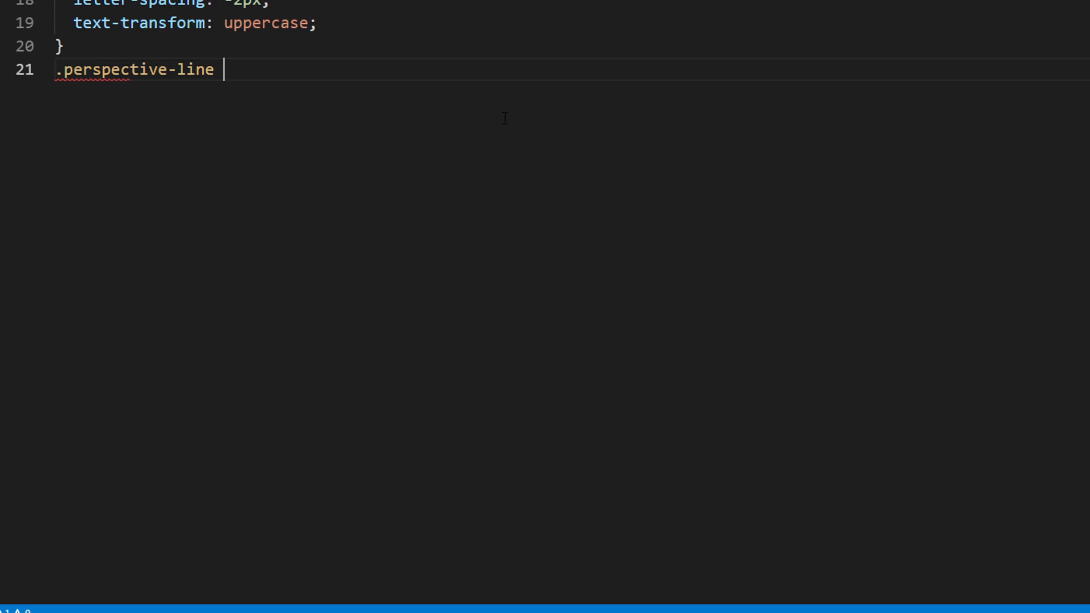
{"action": "type", "text": "{ height: 50px;"}
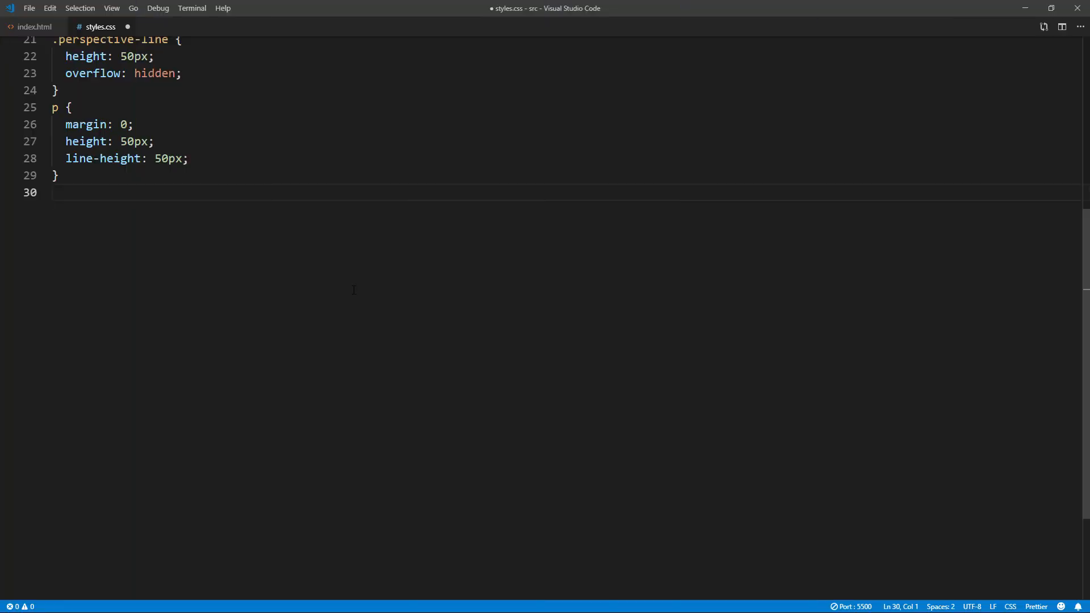
Step: Skew odd perspective lines by 60deg, -30deg and even lines by 0deg, -30deg
{"action": "type", "text": ".perspective-line:nth-child(odd) {"}
{"action": "type", "text": "transform: skew(60deg, "}
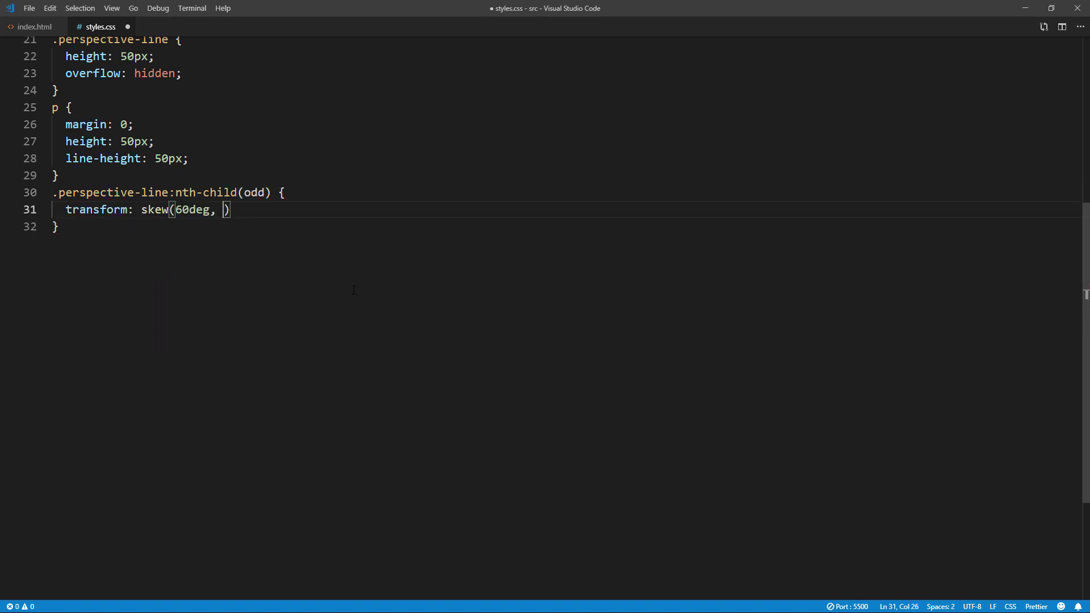
{"action": "type", "text": "-30deg);"}
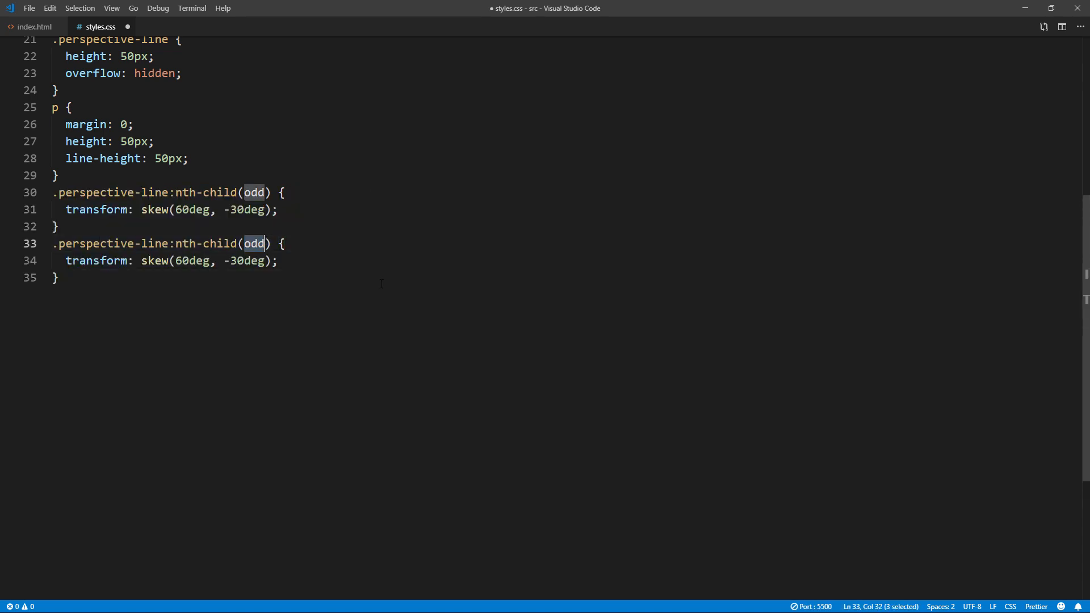
{"action": "type", "text": "even"}
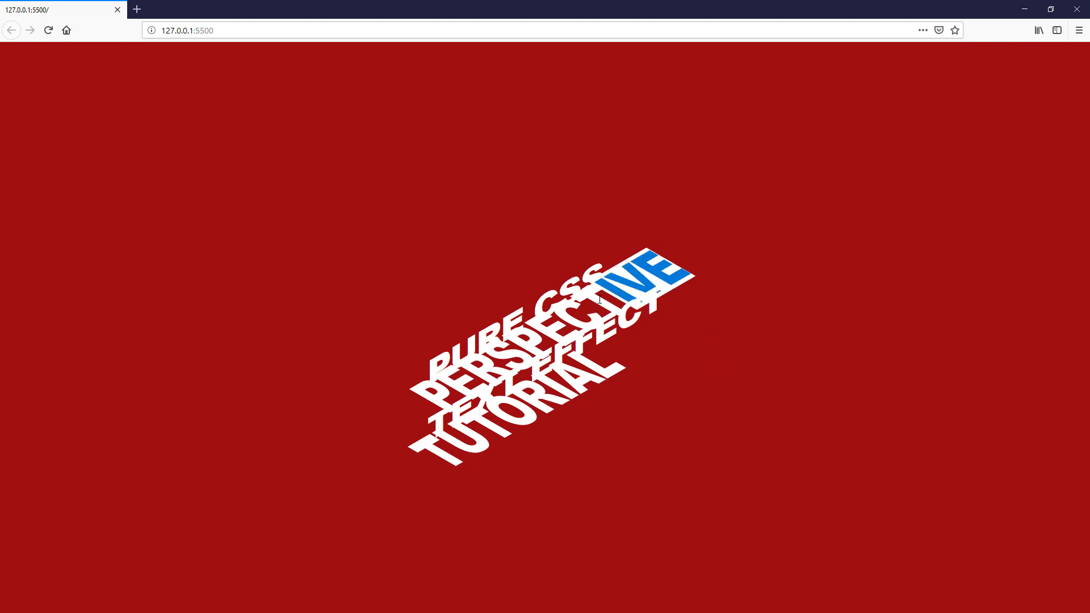
{"action": "mouse_move", "coordinate": [657, 319]}
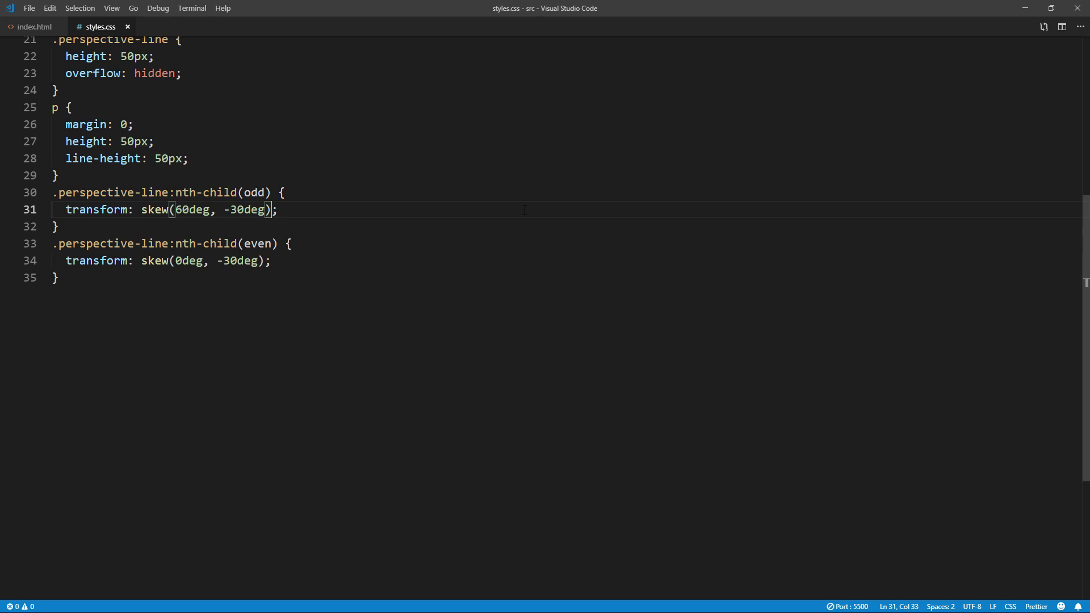
Step: Add scaleY(0.667) to the odd-line transform and scaleY(1.333) to the even-line transform
{"action": "type", "text": "scaleY"}
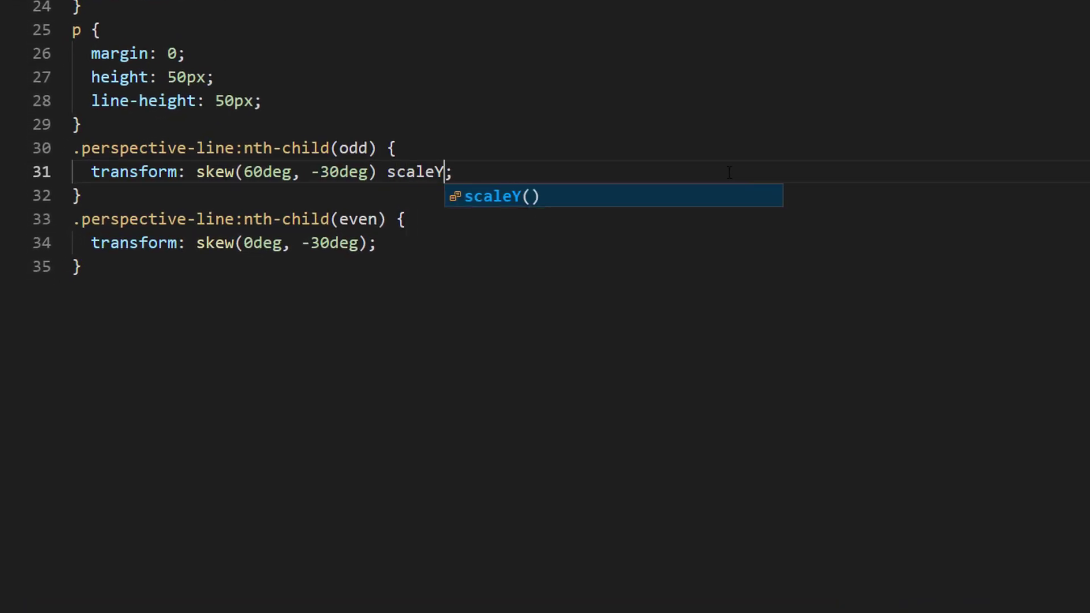
{"action": "type", "text": "(0.667)"}
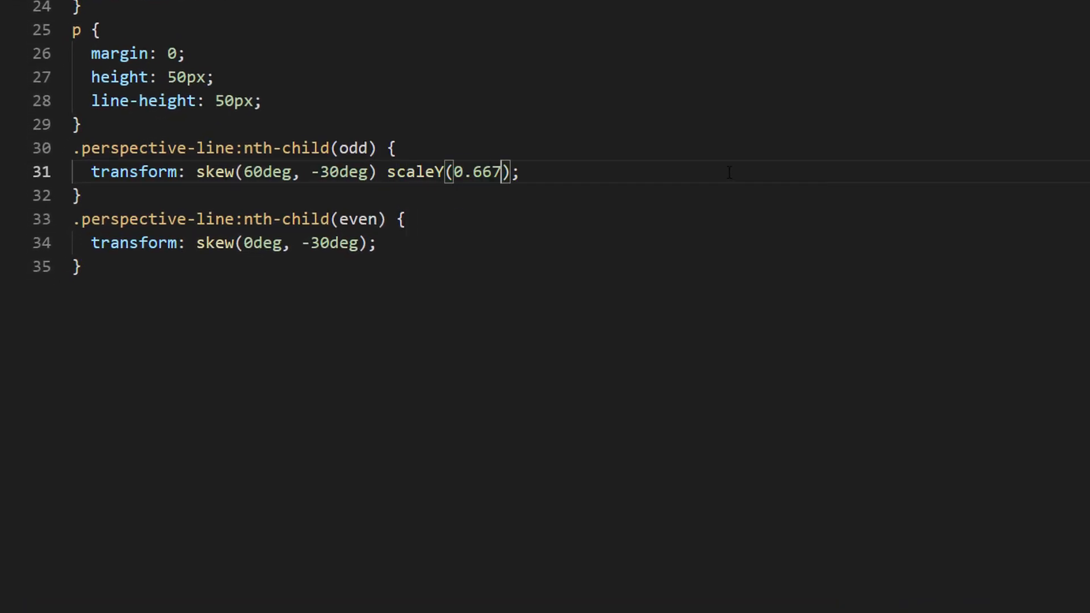
{"action": "type", "text": "scaleY()"}
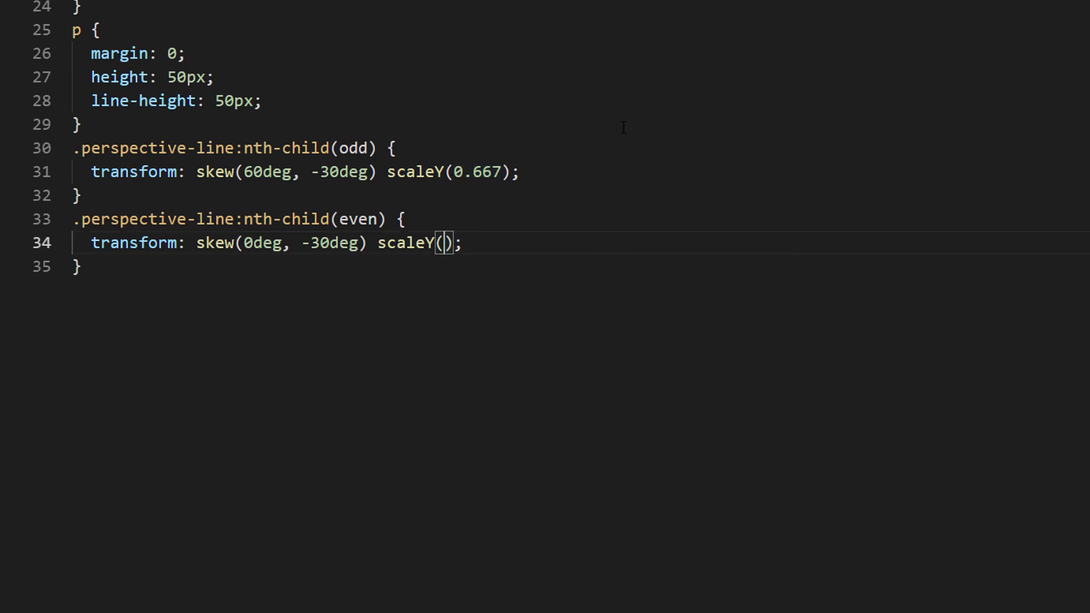
{"action": "type", "text": "1.333"}
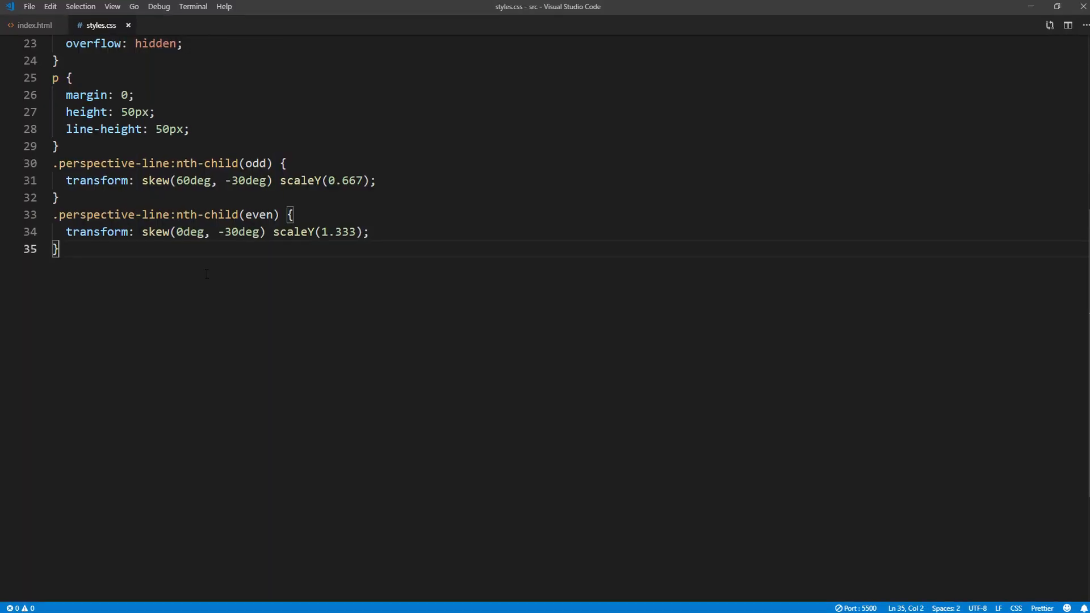
{"action": "type", "text": ".perspective-line:hover p{"}
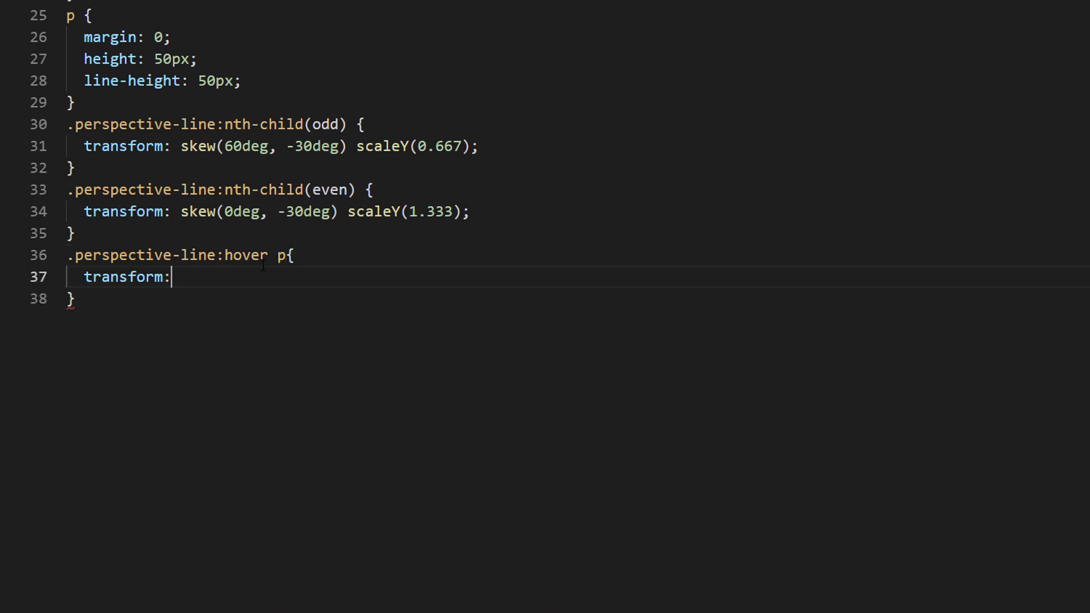
Step: Translate hovered line paragraphs by (0, -50px) and give paragraphs a 0.5s ease-in-out transition
{"action": "type", "text": "translate(0)"}
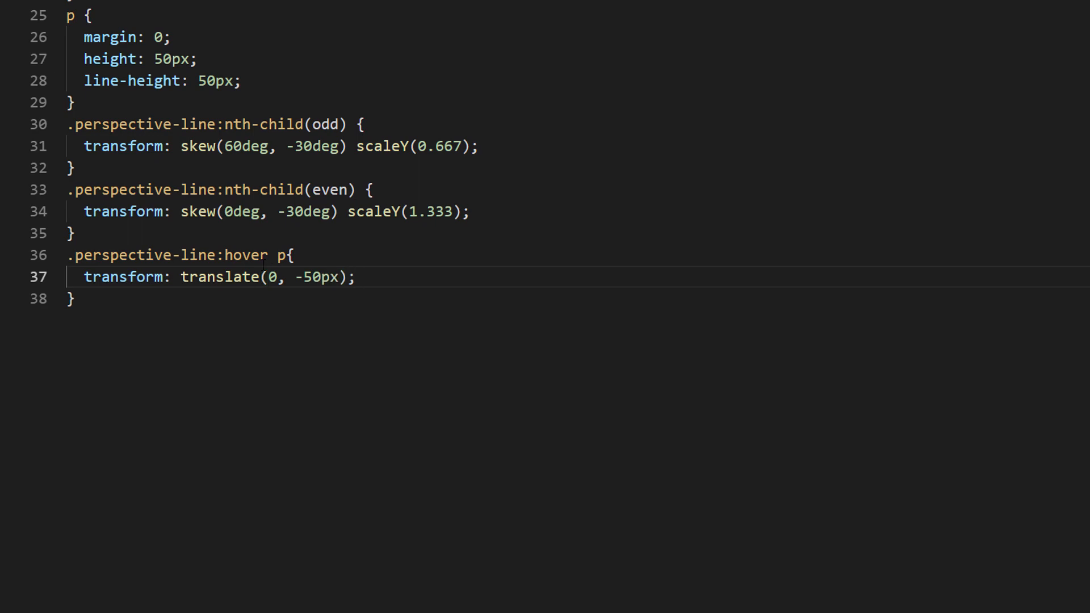
{"action": "type", "text": "transition: all 0.5s ease-in-out;"}
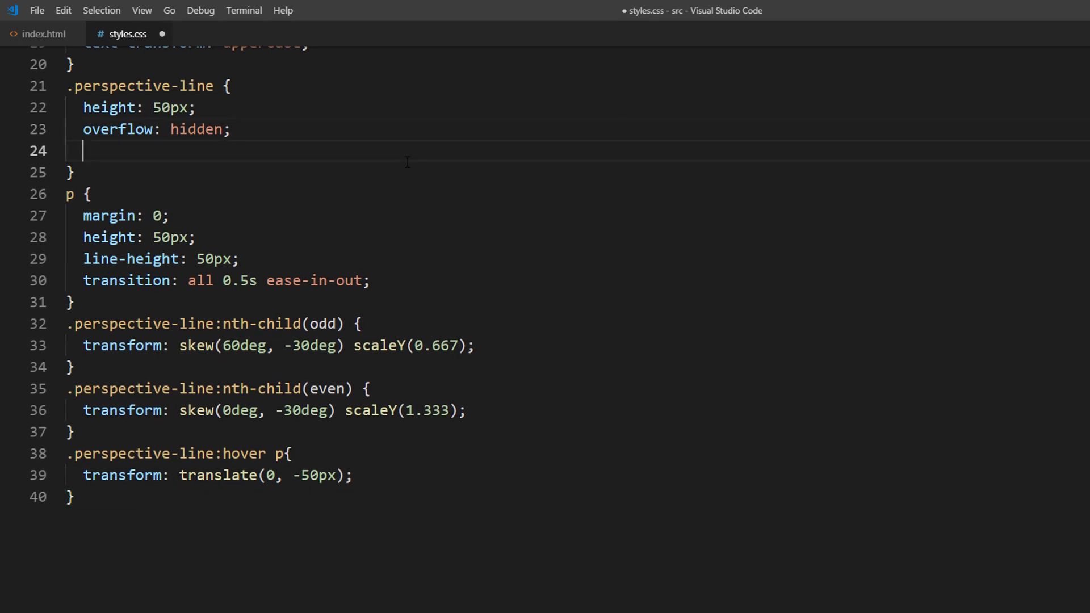
Step: Make perspective lines position: relative and add nth-child rules with left offsets 29px, 58px, and so on
{"action": "type", "text": "position: relative;"}
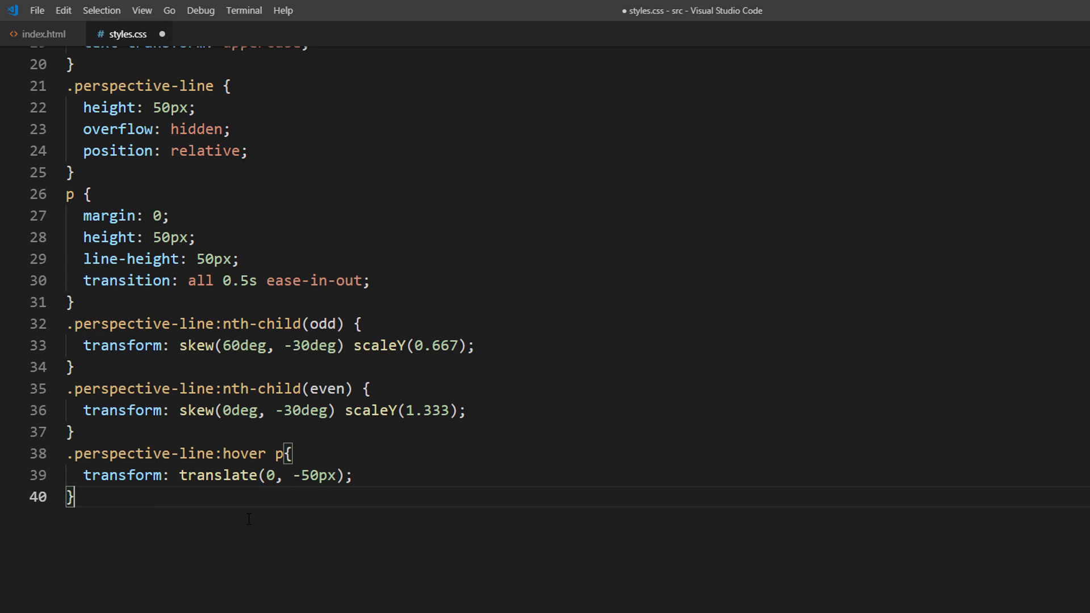
{"action": "type", "text": "."}
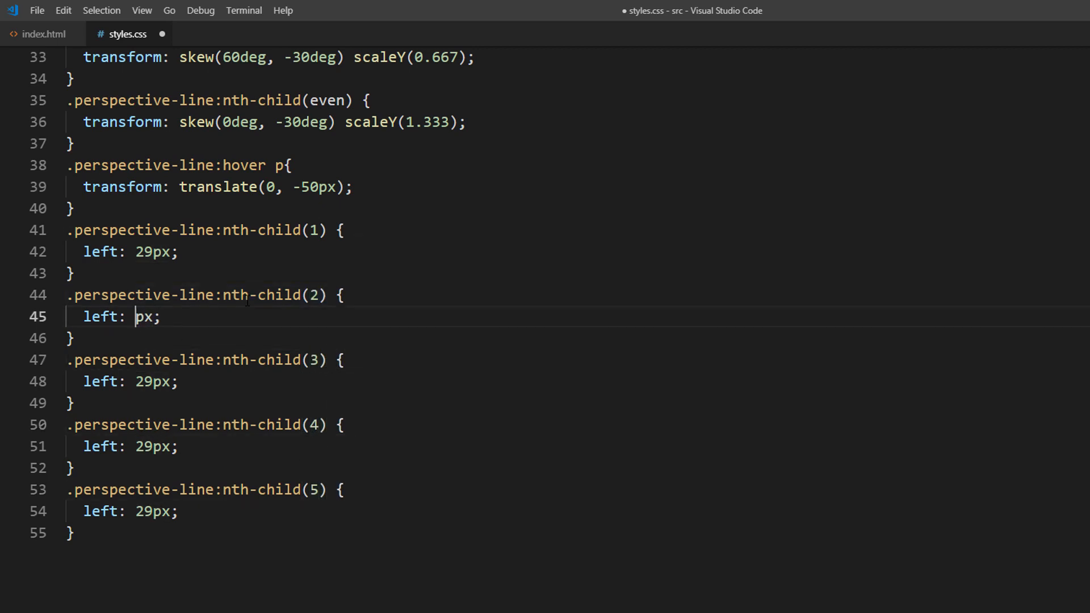
{"action": "type", "text": "58"}
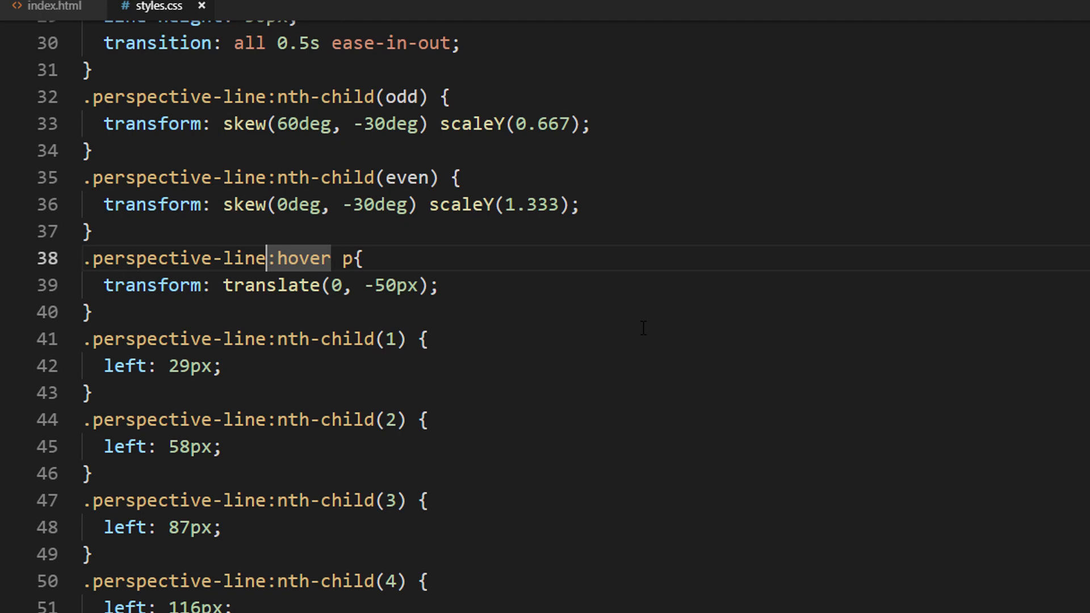
Step: Complete the left offsets 29px, 58px, 87px, 116px and save styles.css
{"action": "type", "text": "t"}
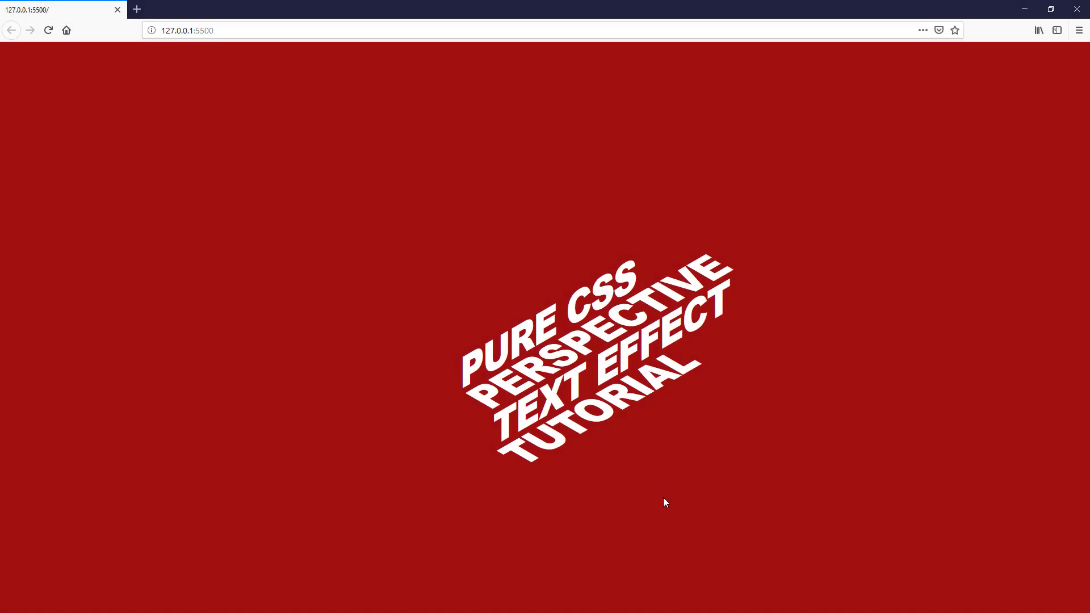
{"action": "mouse_move", "coordinate": [336, 473]}
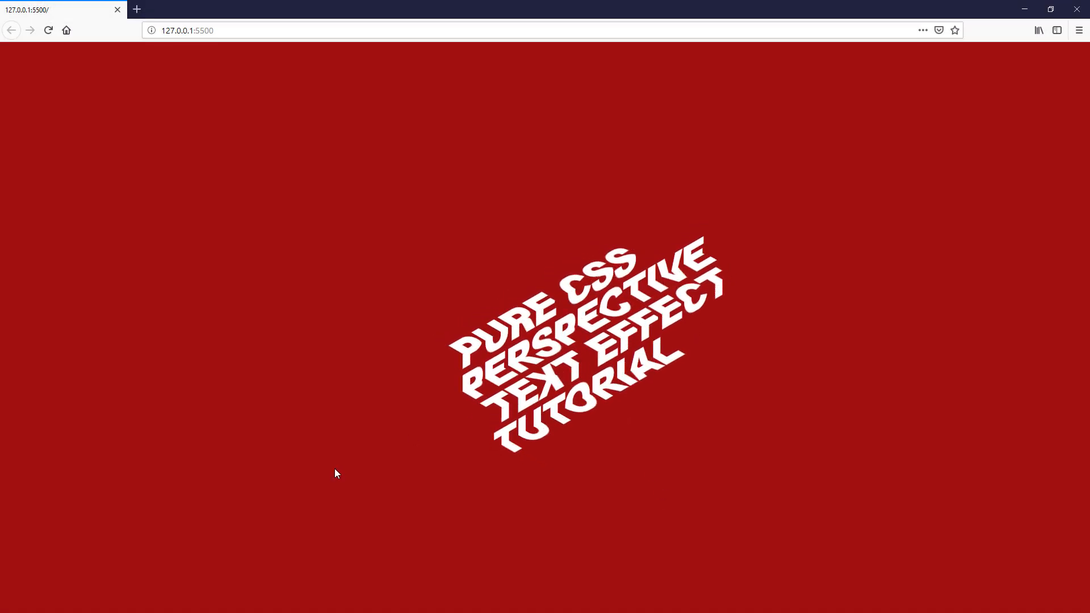